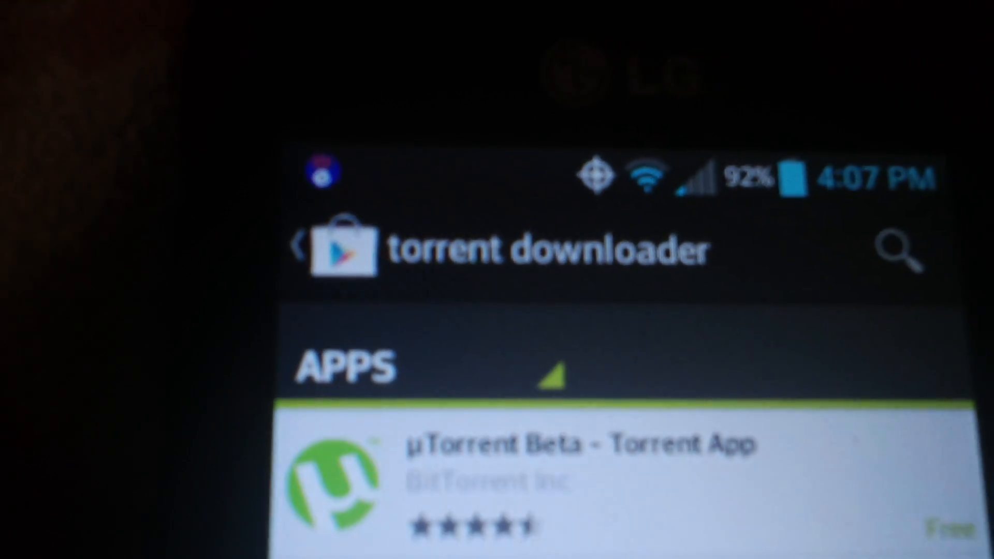
Scroll the 'torrent downloader' Play Store results toward the aTorrent listing from MOBILITYFLOW.
{"action": "scroll", "scroll_direction": "down", "scroll_amount": 3}
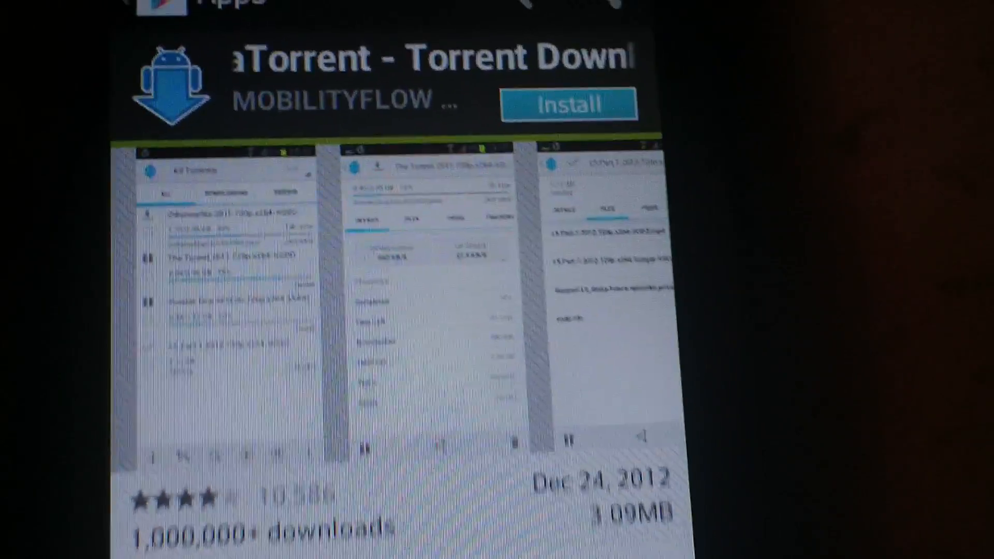
Install aTorrent, accepting its permissions so the download to the phone begins.
{"action": "left_click", "coordinate": [568, 102]}
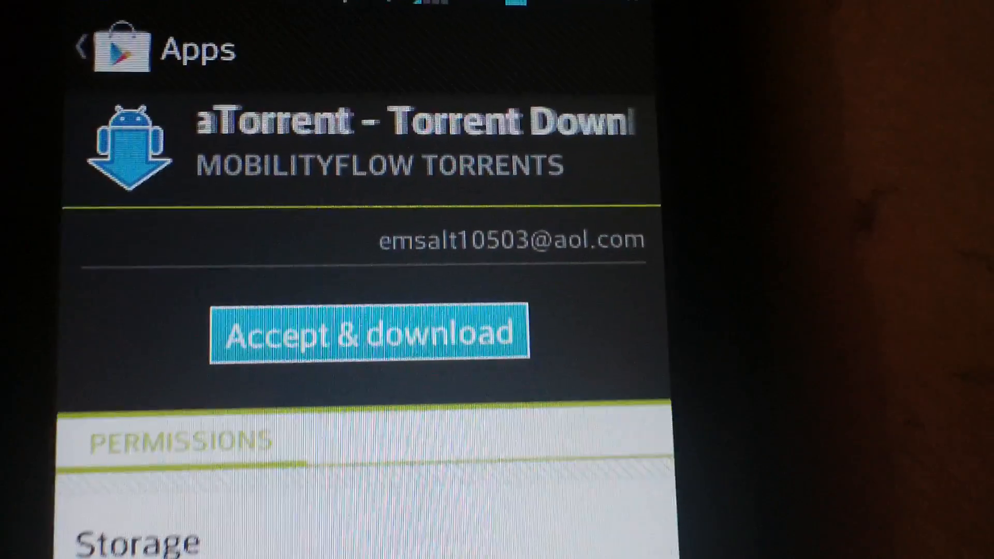
{"action": "left_click", "coordinate": [370, 334]}
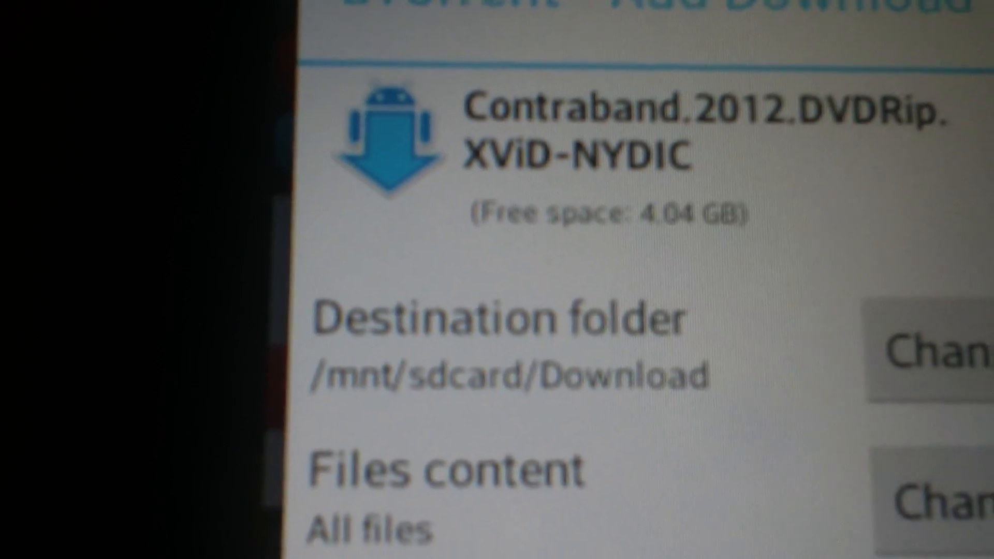
Set the Contraband torrent's destination to /mnt/sdcard/external_sd and start the download.
{"action": "scroll", "scroll_direction": "down", "scroll_amount": 3}
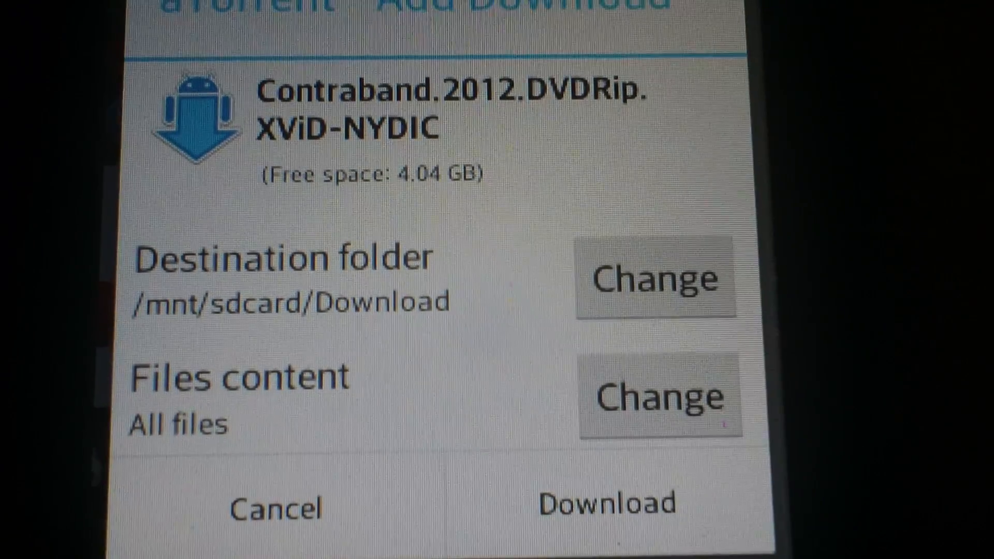
{"action": "left_click", "coordinate": [653, 278]}
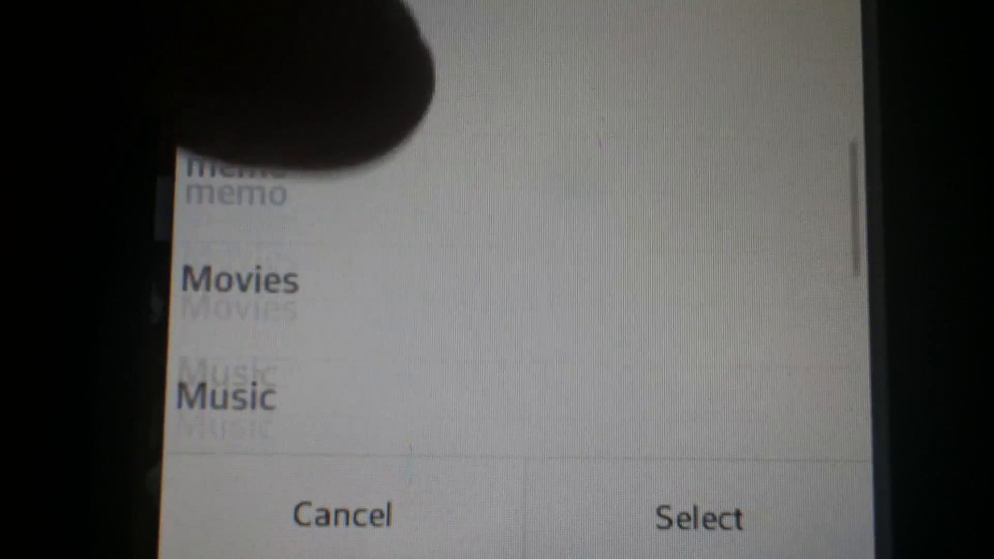
{"action": "scroll", "scroll_direction": "down", "scroll_amount": 3}
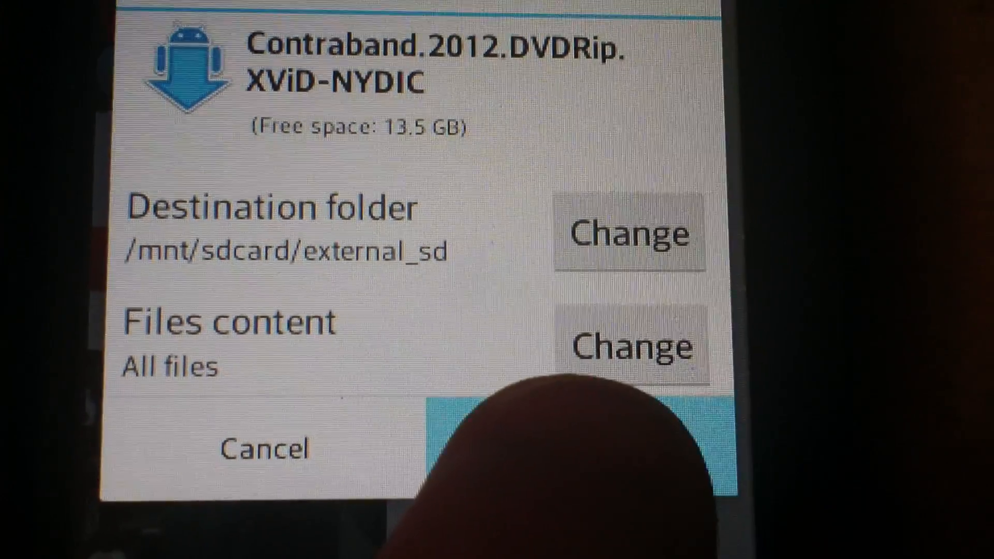
{"action": "left_click", "coordinate": [571, 431]}
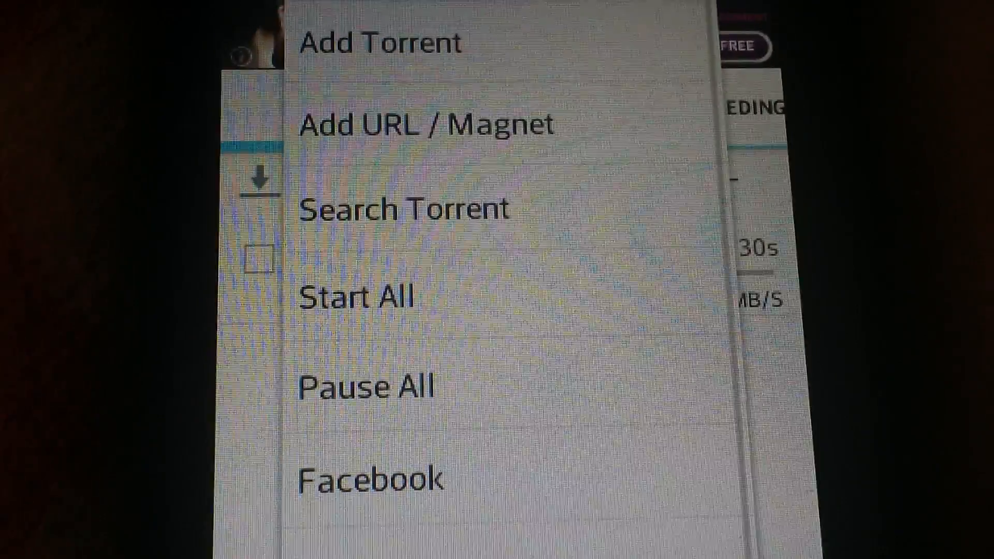
Enable the Wi-Fi only downloading rule in aTorrent settings, leaving Power supplied only unchecked.
{"action": "scroll", "scroll_direction": "down", "scroll_amount": 3}
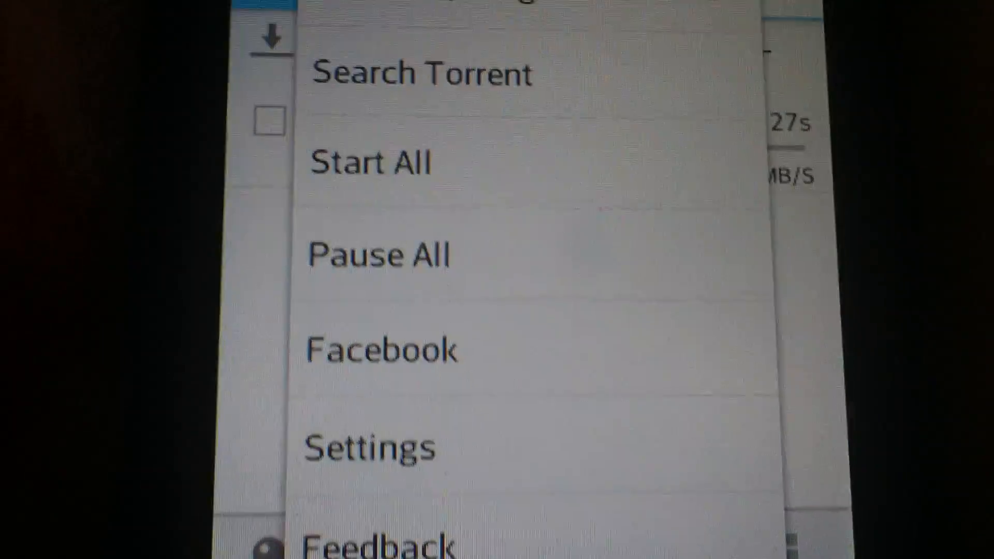
{"action": "left_click", "coordinate": [370, 448]}
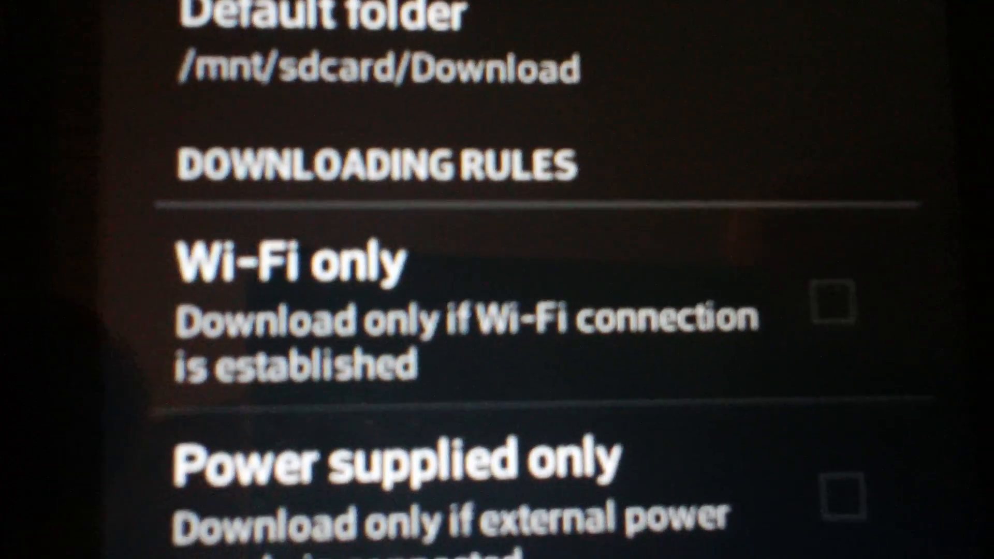
{"action": "left_click", "coordinate": [830, 309]}
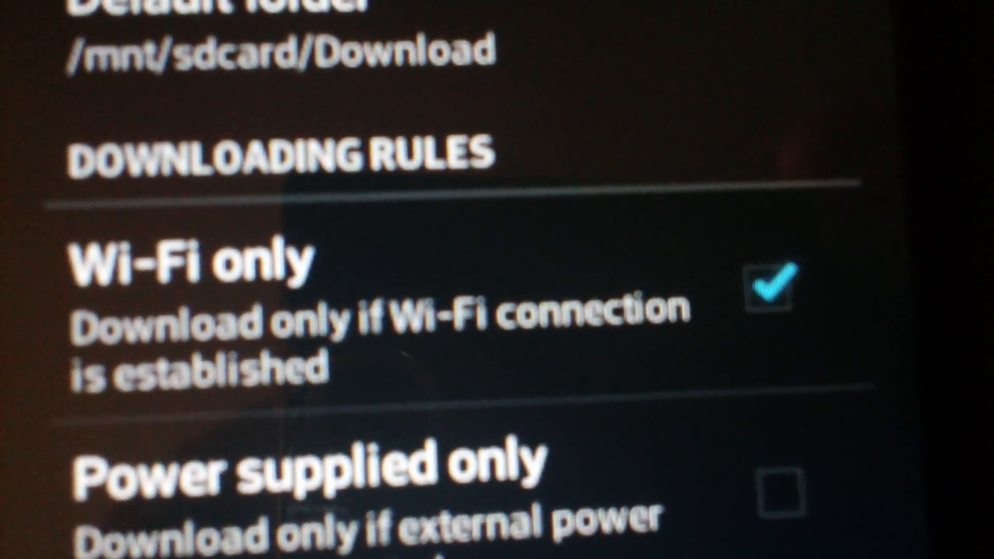
{"action": "scroll", "scroll_direction": "down", "scroll_amount": 3}
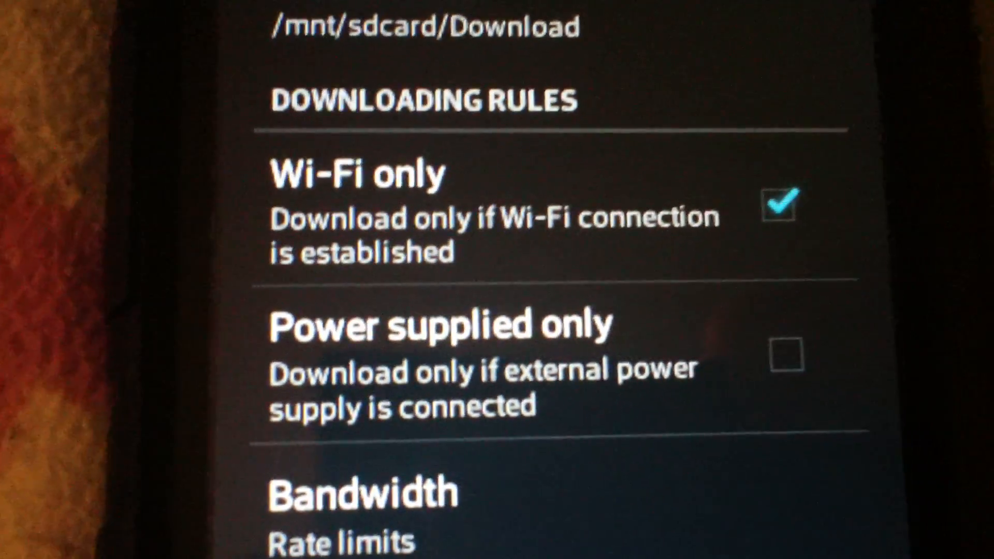